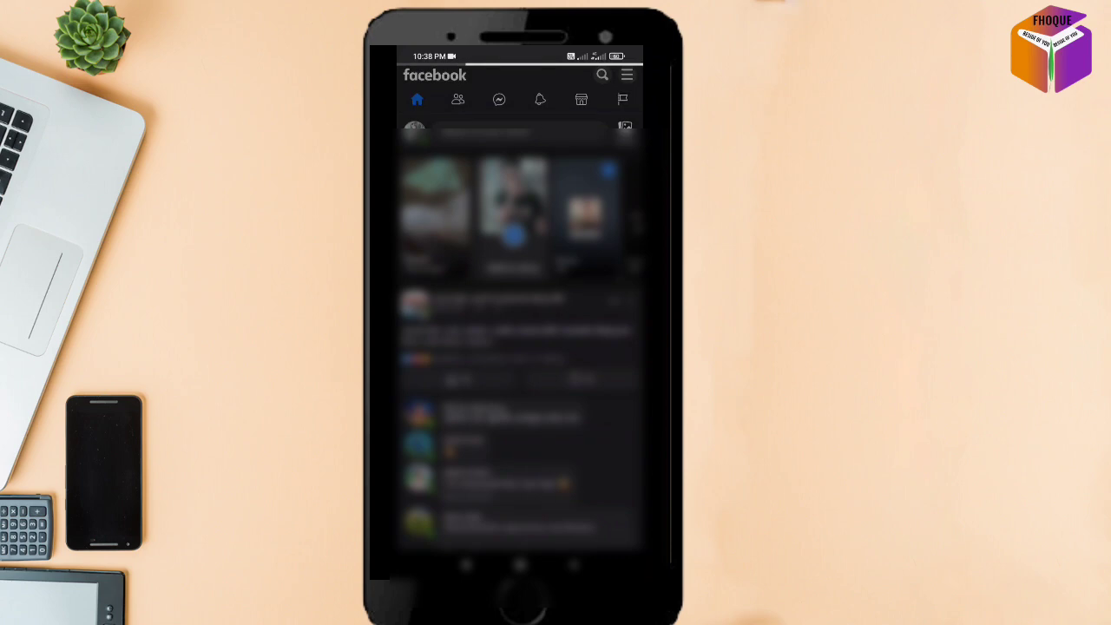
# Open the main menu and scroll down to Settings & privacy.
pyautogui.click(627, 75)
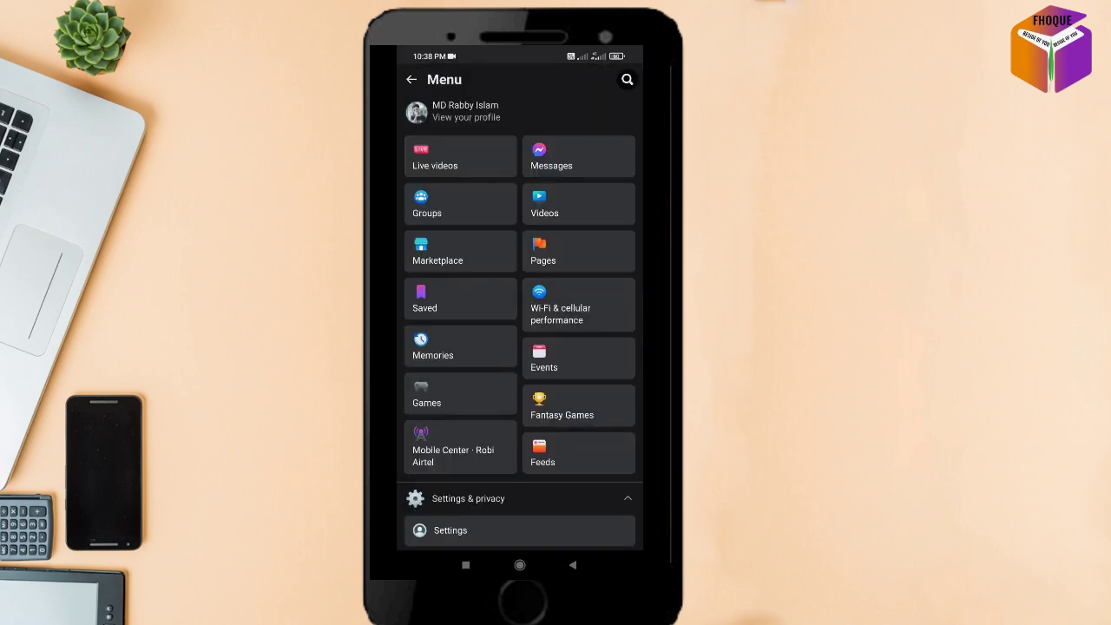
pyautogui.scroll(-3)
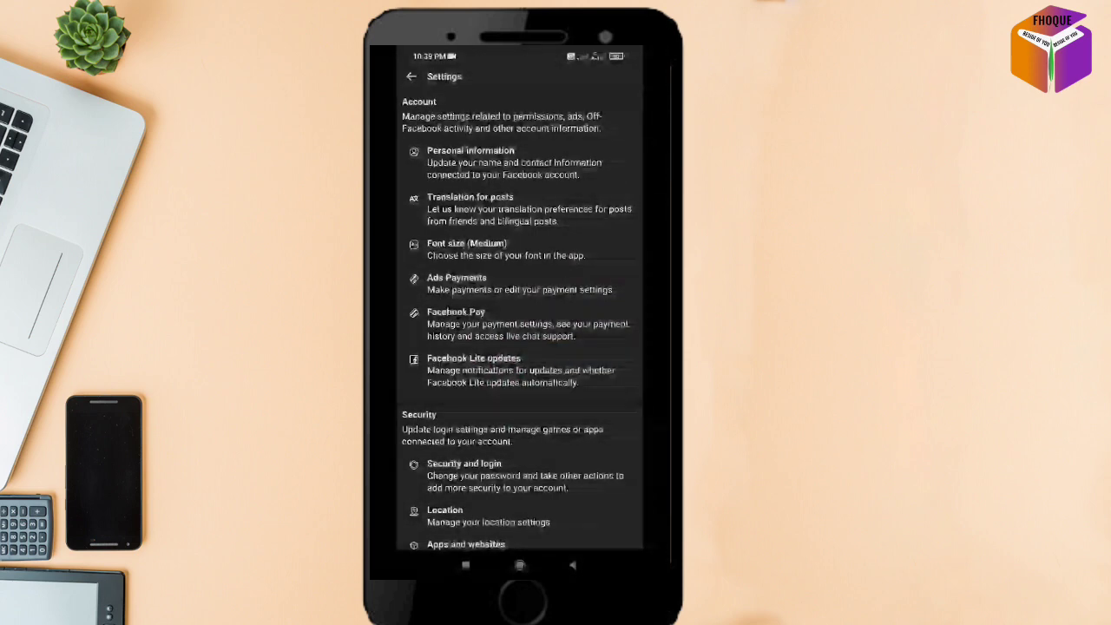
# Scroll the Settings page down to the Your Facebook information section.
pyautogui.scroll(-3)
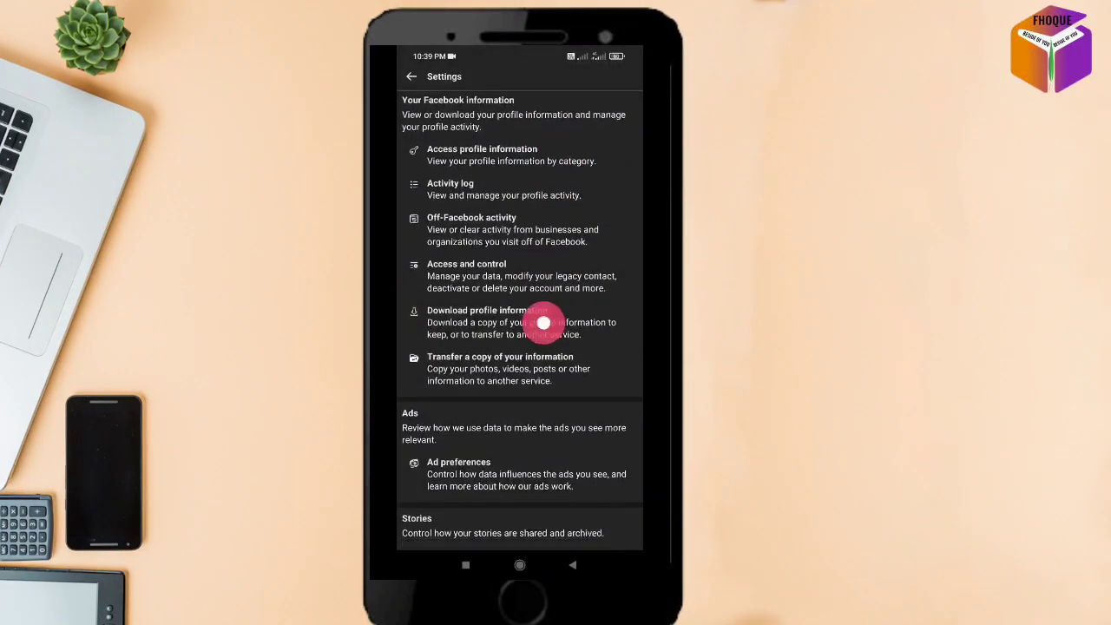
# Scroll further down to reach the Stories, Notifications, and Media and contacts sections.
pyautogui.scroll(-3)
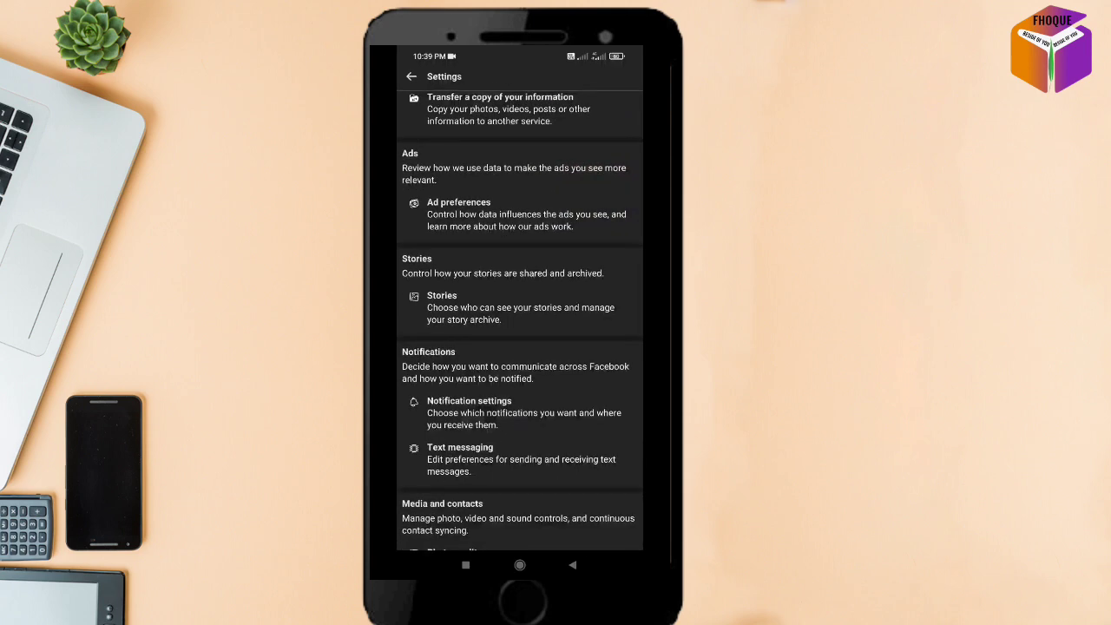